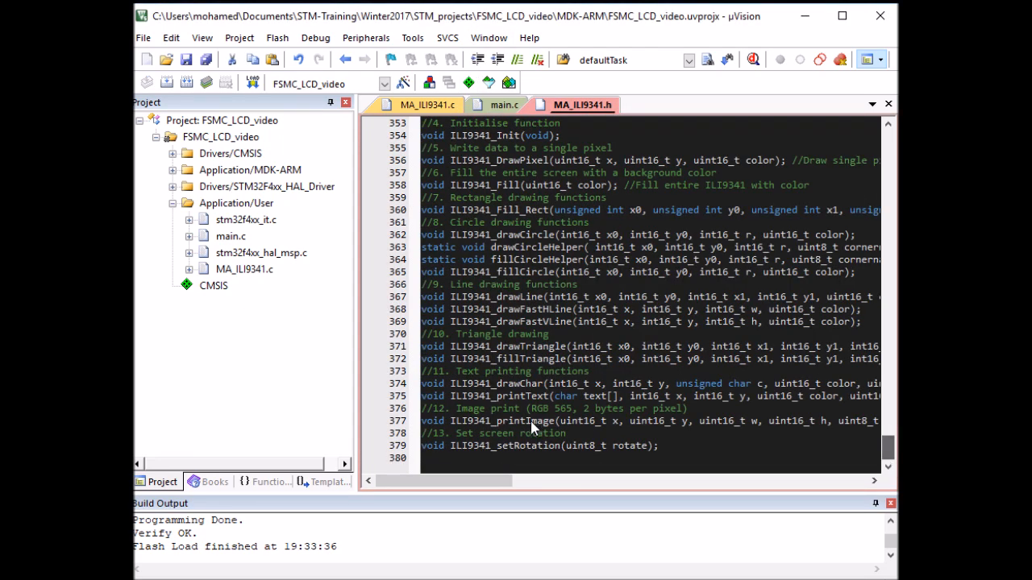
Step: Switch the editor from MA_ILI9341.h to main.c
{"action": "left_click", "coordinate": [503, 104]}
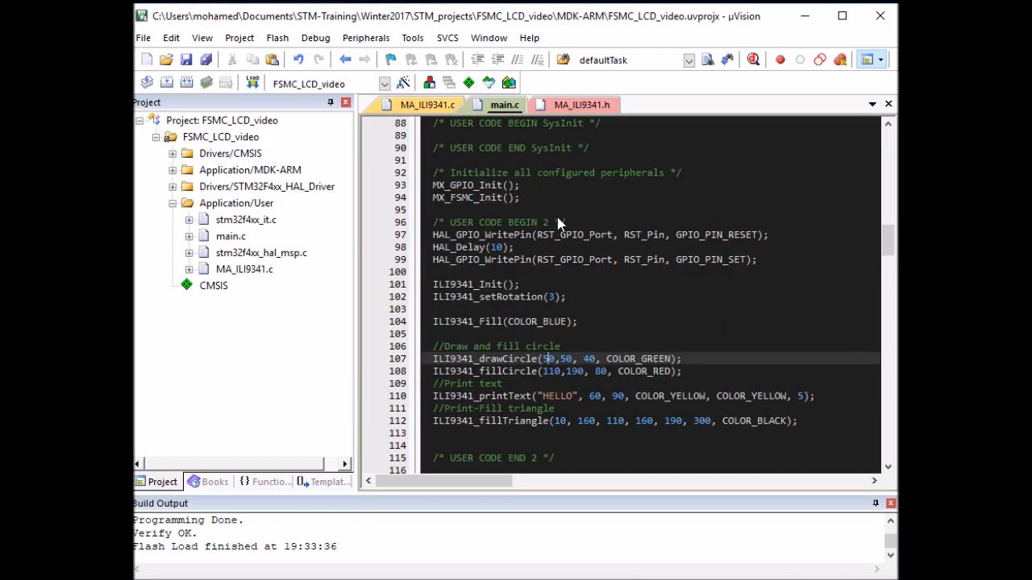
{"action": "mouse_move", "coordinate": [519, 510]}
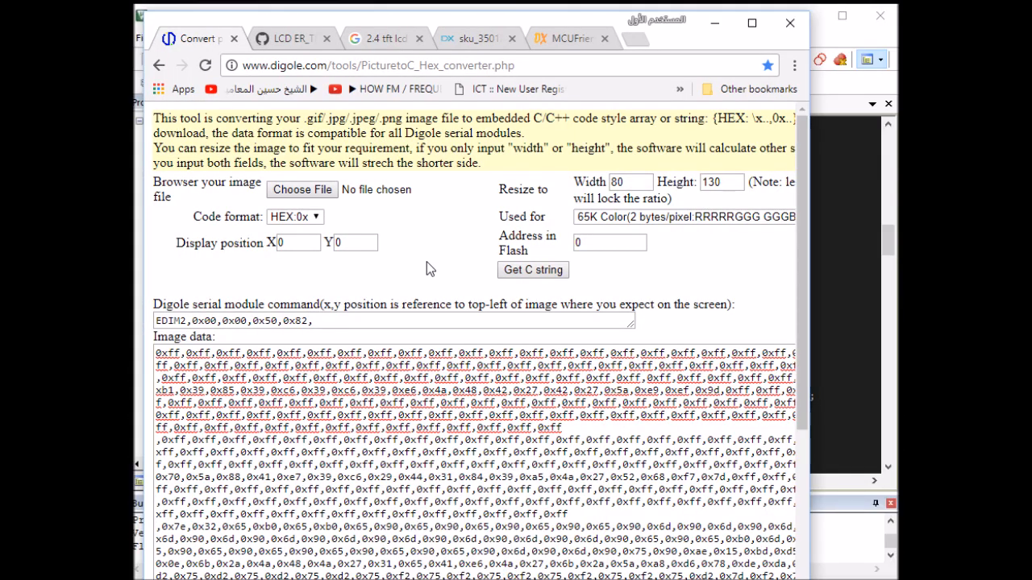
{"action": "mouse_move", "coordinate": [245, 73]}
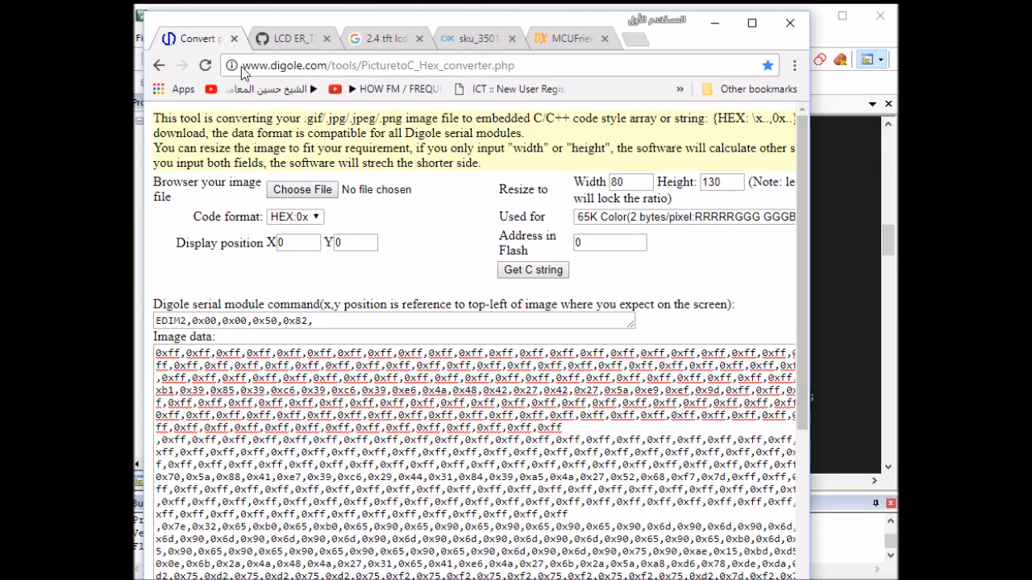
{"action": "mouse_move", "coordinate": [497, 139]}
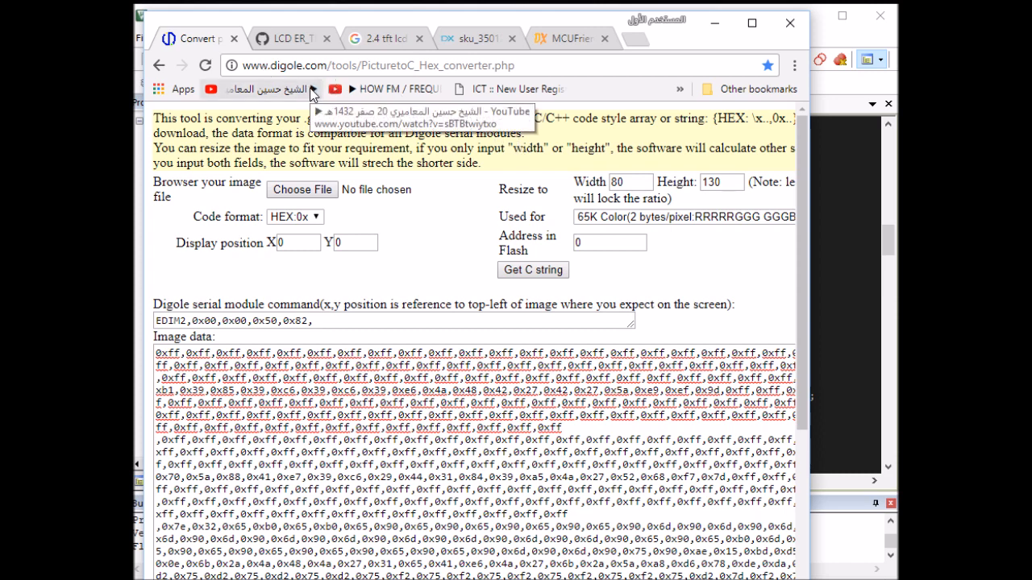
{"action": "mouse_move", "coordinate": [330, 154]}
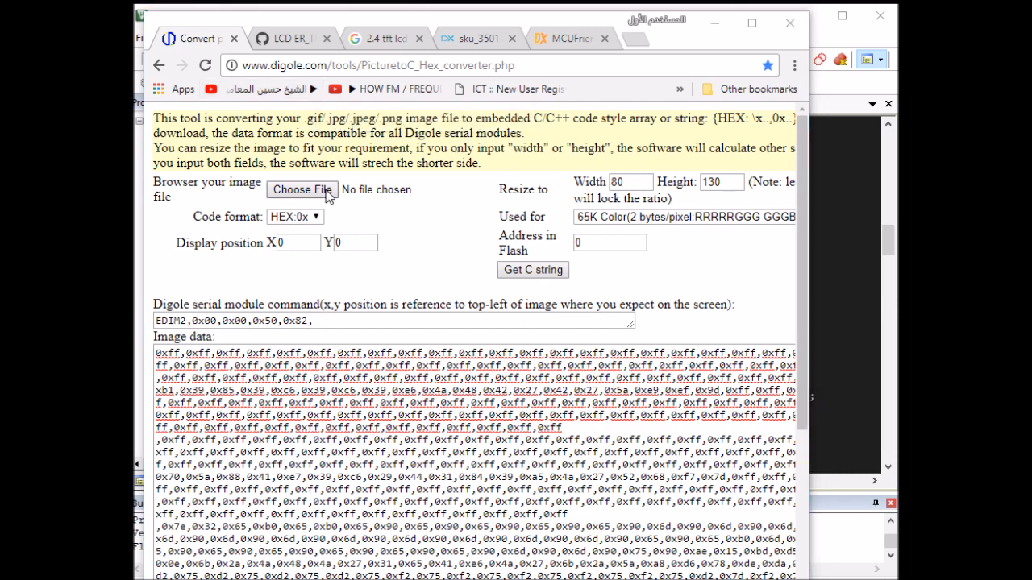
Step: Load 1B.JPG into the Picture to C Hex converter and review the 'Used for' colour formats
{"action": "left_click", "coordinate": [302, 190]}
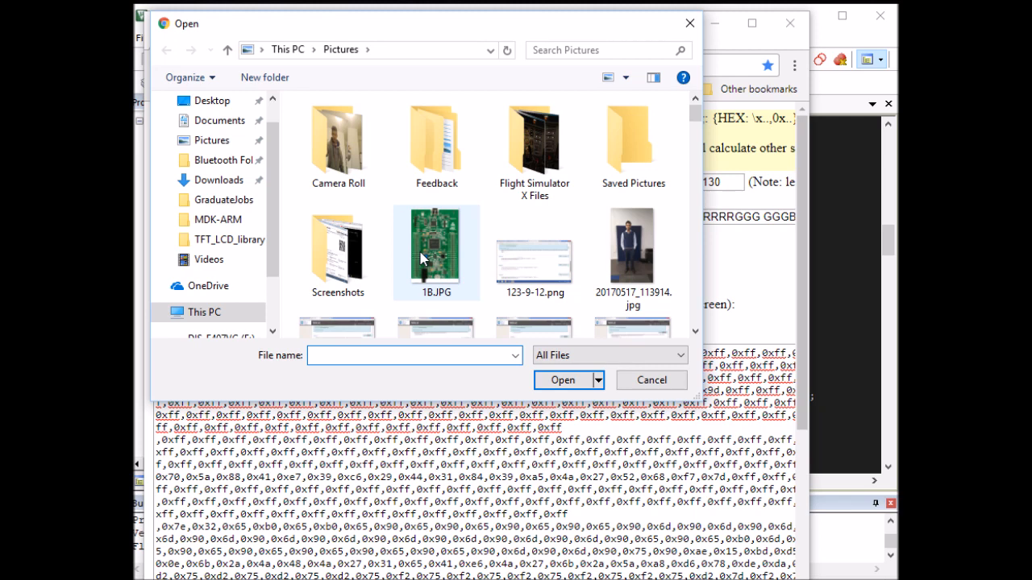
{"action": "left_click", "coordinate": [563, 380]}
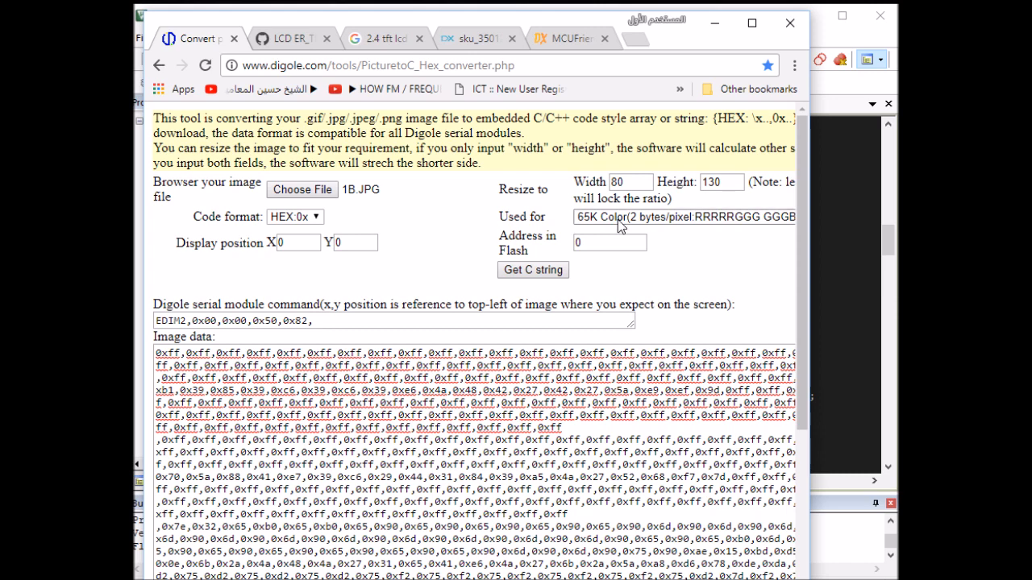
{"action": "left_click", "coordinate": [684, 216]}
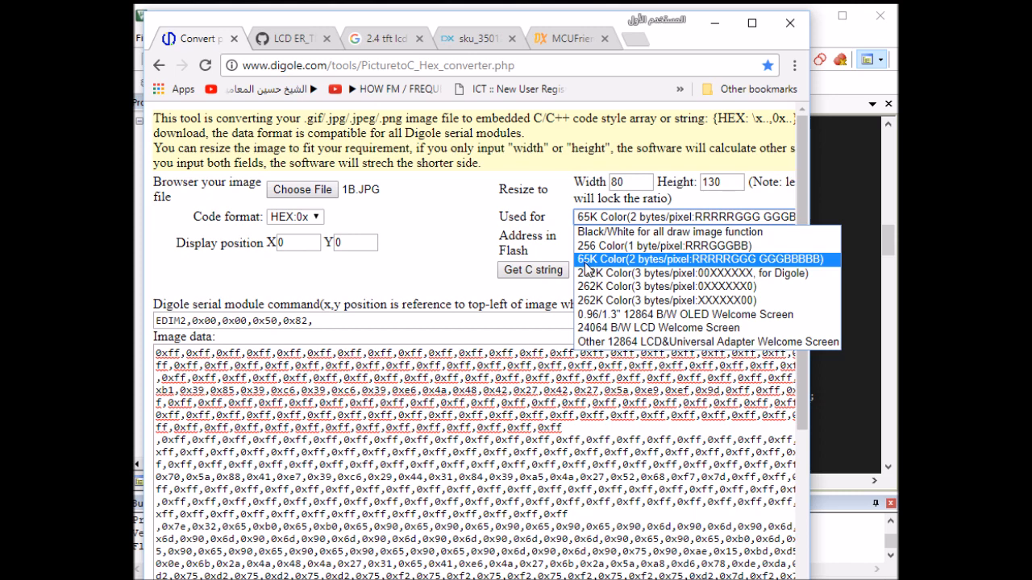
{"action": "mouse_move", "coordinate": [707, 266]}
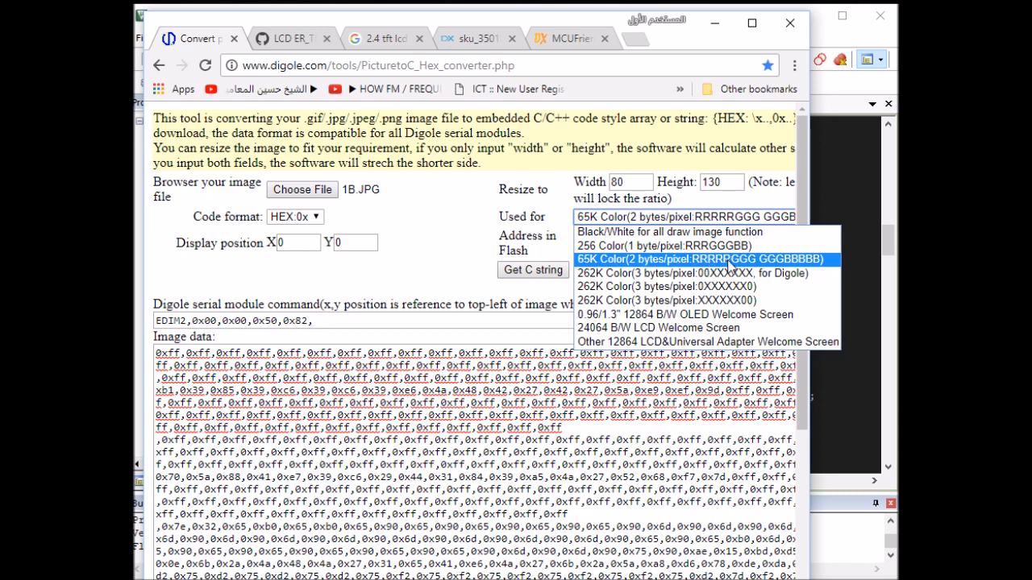
{"action": "mouse_move", "coordinate": [806, 270]}
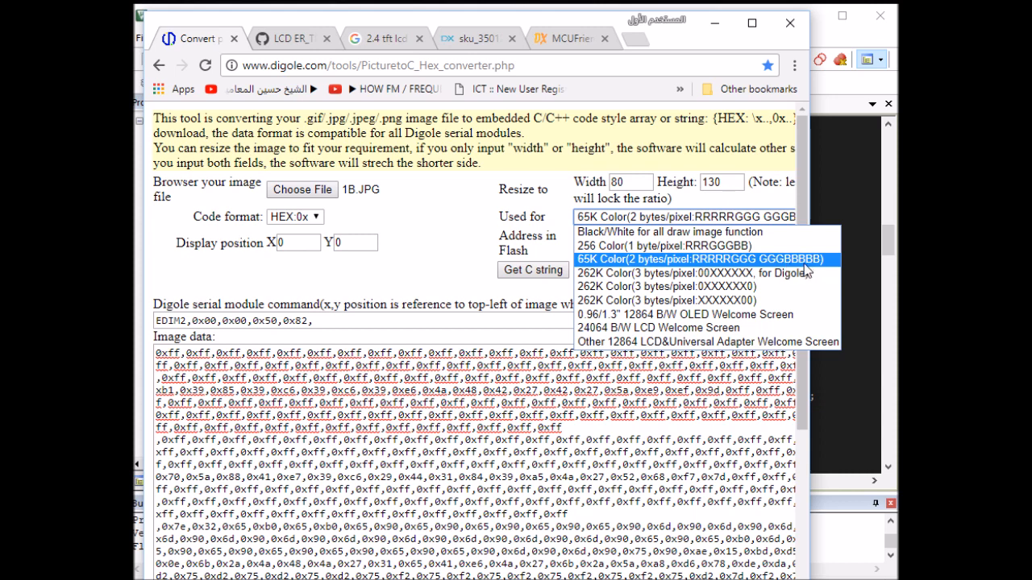
{"action": "mouse_move", "coordinate": [806, 270]}
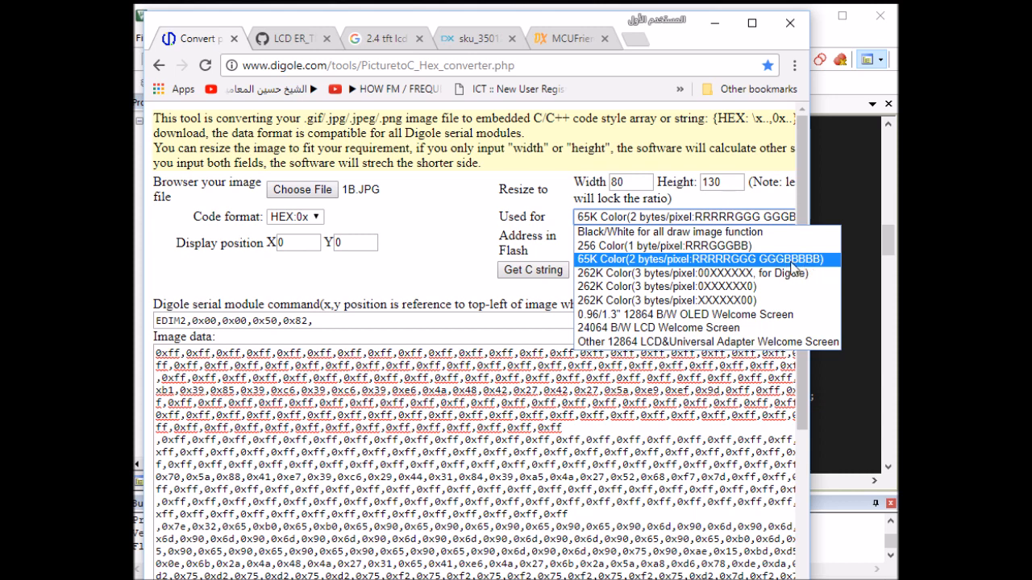
Step: Generate the 65K-colour (2 bytes/pixel) C hex array and select it for copying
{"action": "left_click", "coordinate": [698, 258]}
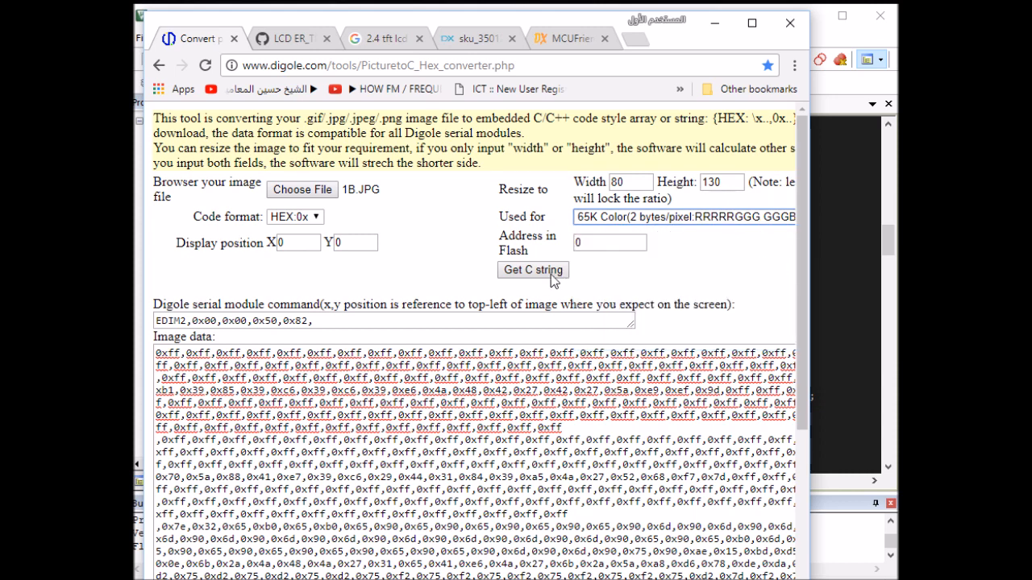
{"action": "left_click", "coordinate": [532, 270]}
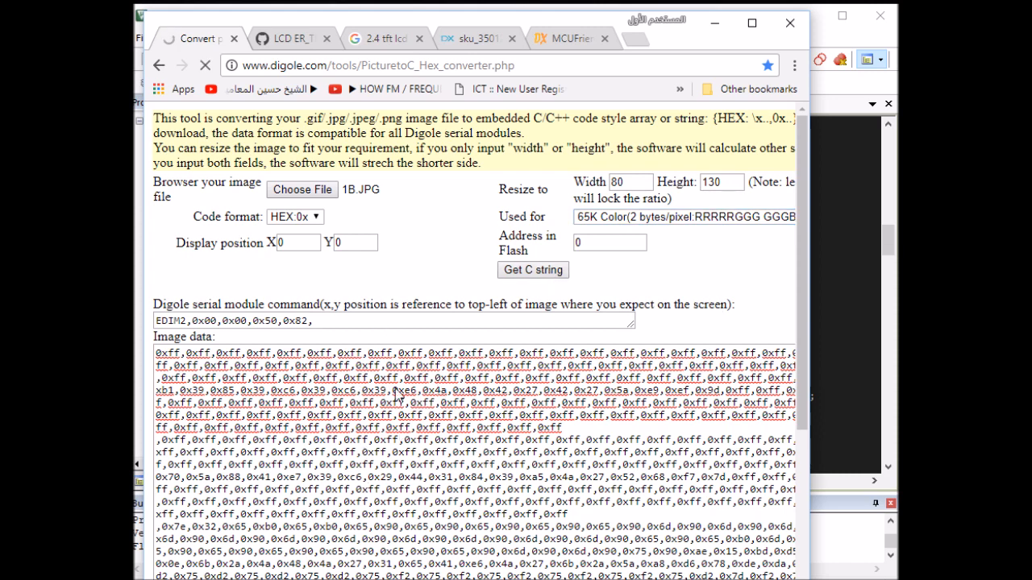
{"action": "left_click", "coordinate": [302, 190]}
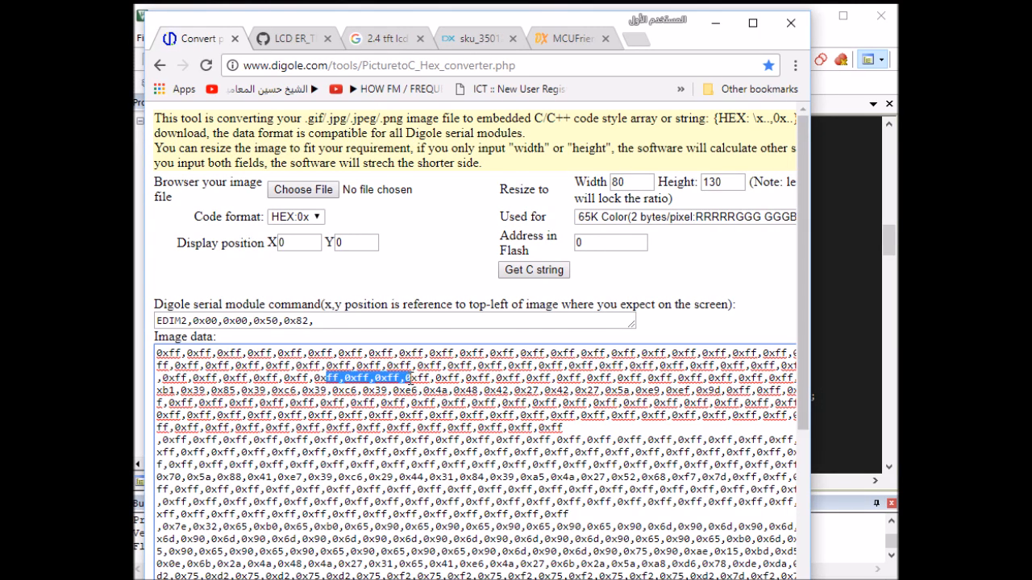
{"action": "right_click", "coordinate": [379, 377]}
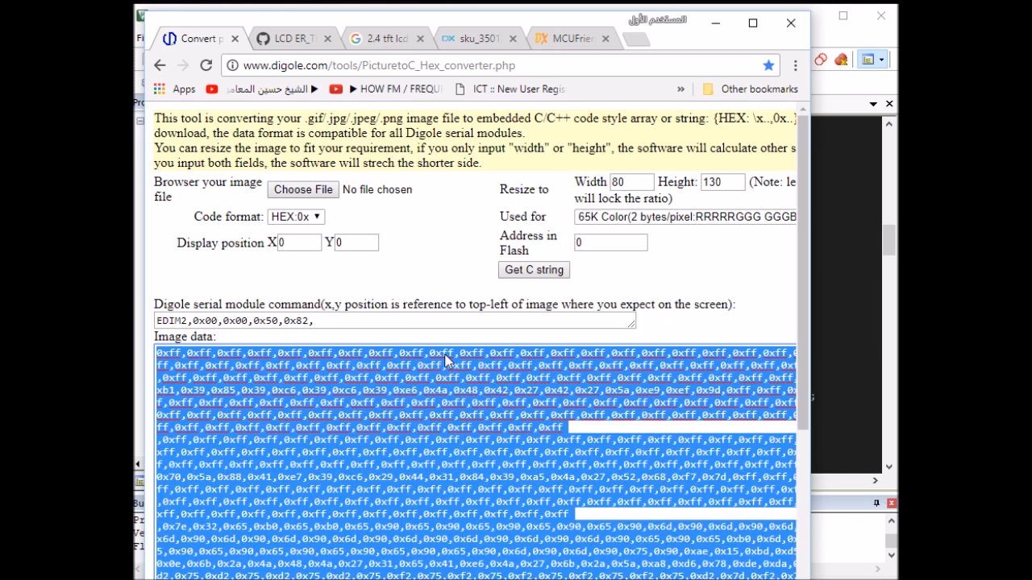
{"action": "mouse_move", "coordinate": [852, 313]}
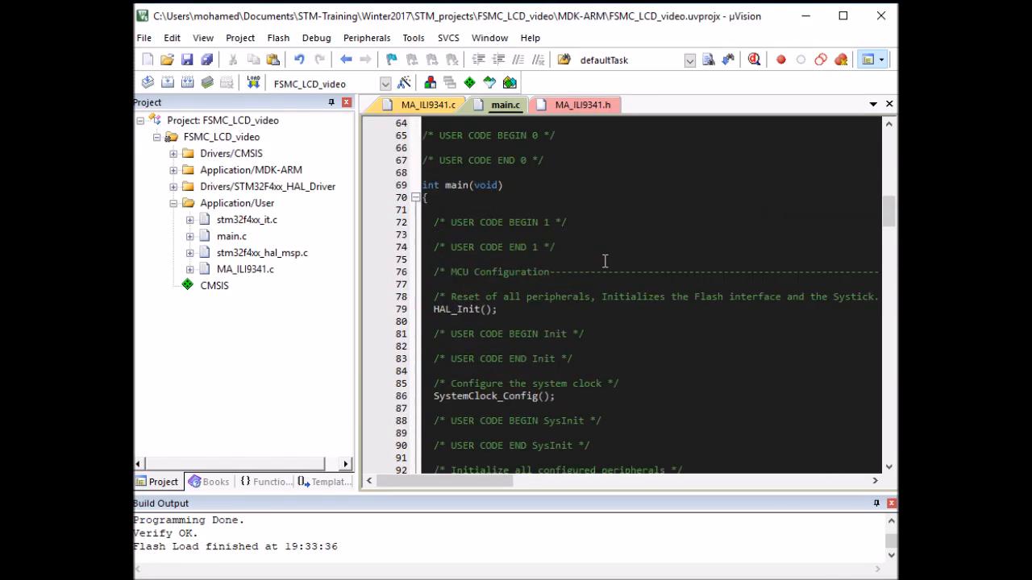
Step: Declare uint8_t myImage[] in main.c holding the pasted hex image data
{"action": "scroll", "scroll_direction": "up", "scroll_amount": 3}
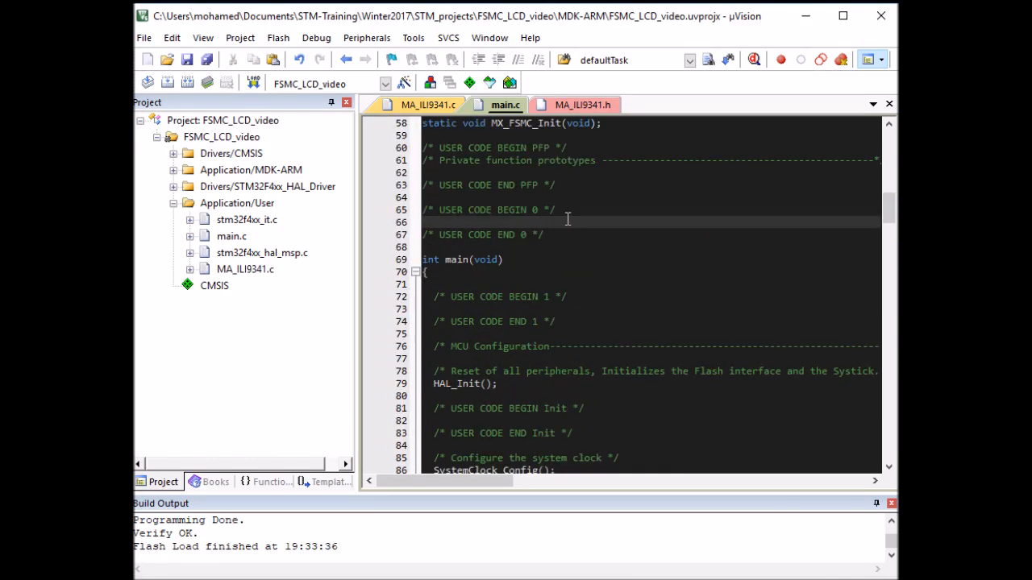
{"action": "type", "text": "uint8_t"}
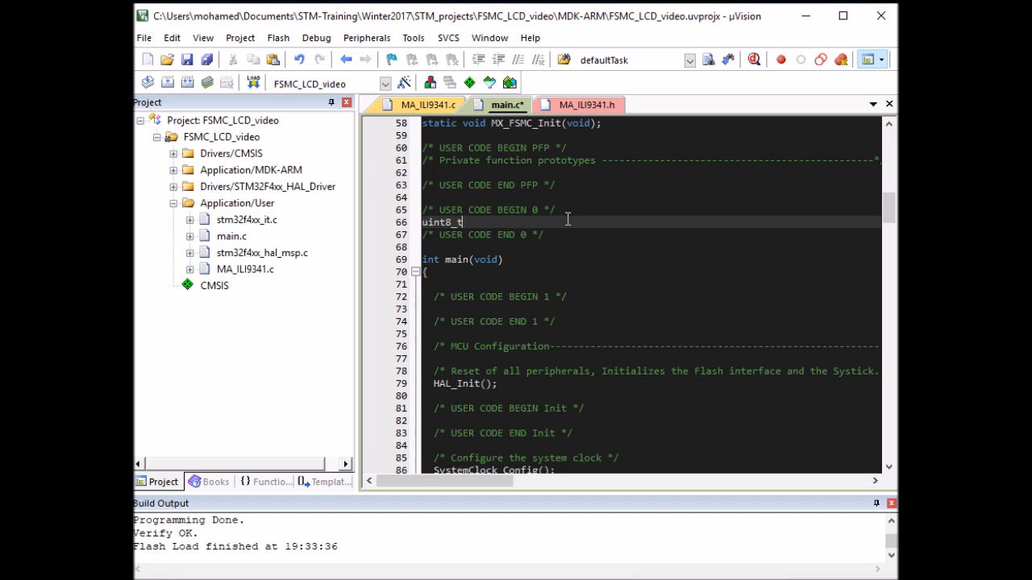
{"action": "type", "text": "myImage[] ="}
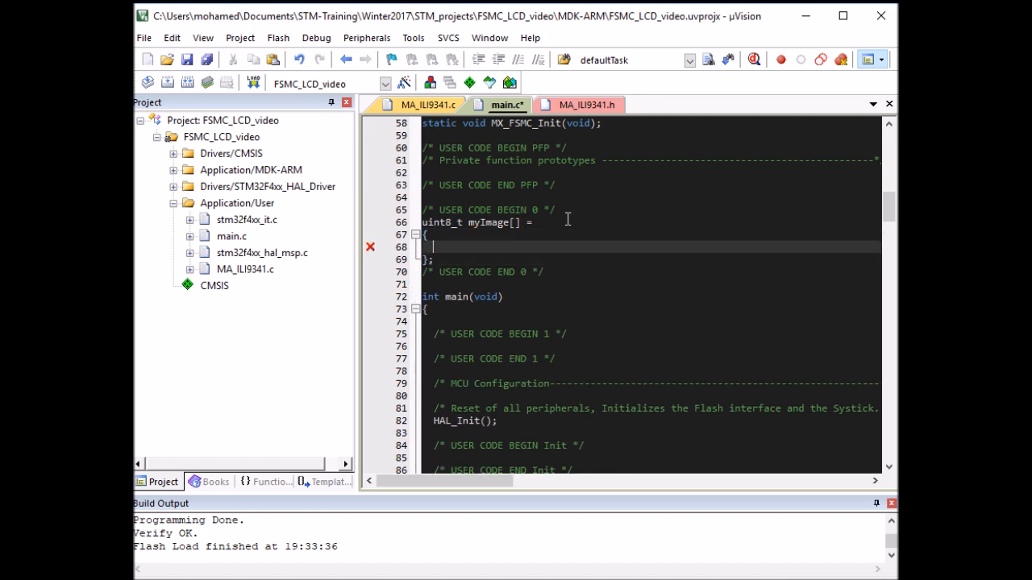
{"action": "scroll", "scroll_direction": "down", "scroll_amount": 3}
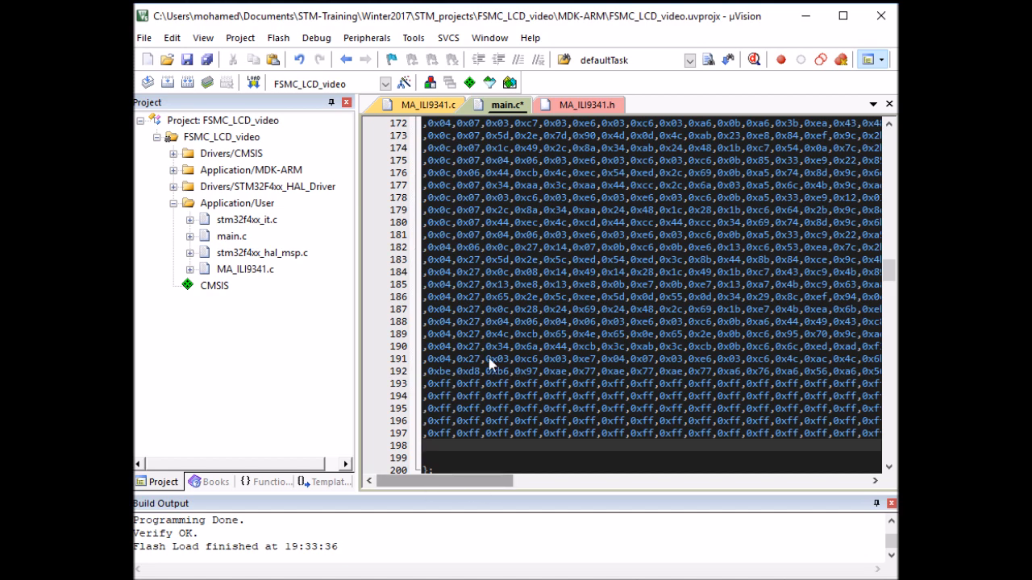
{"action": "scroll", "scroll_direction": "up", "scroll_amount": 3}
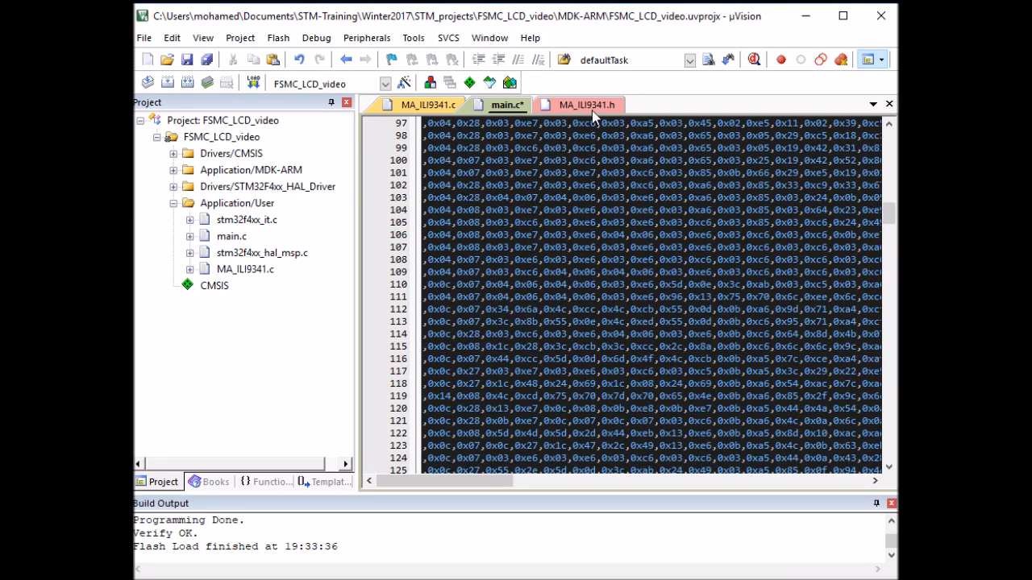
Step: Copy the ILI9341_printImage function name from MA_ILI9341.h and return to main.c
{"action": "left_click", "coordinate": [585, 105]}
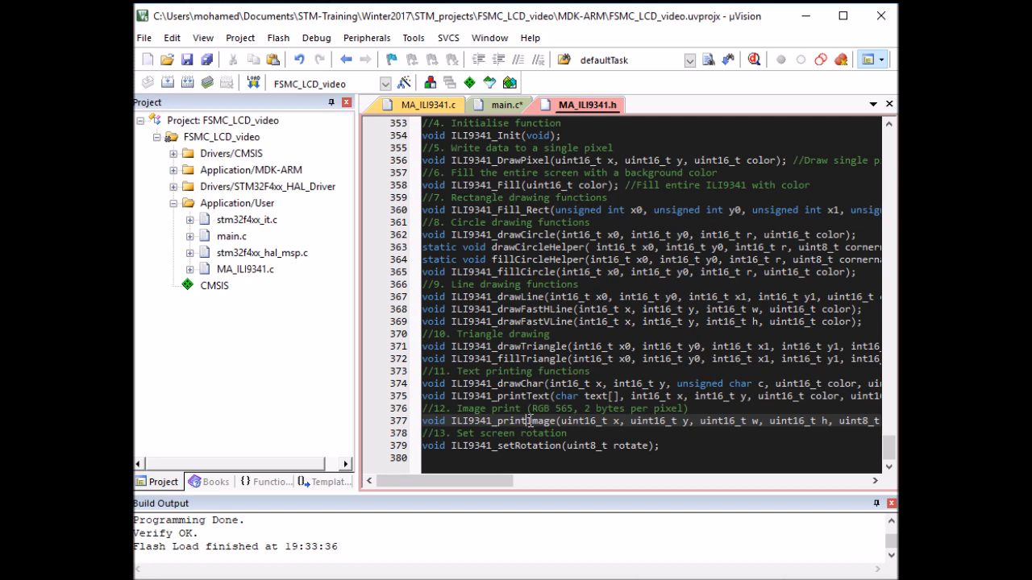
{"action": "double_click", "coordinate": [503, 421]}
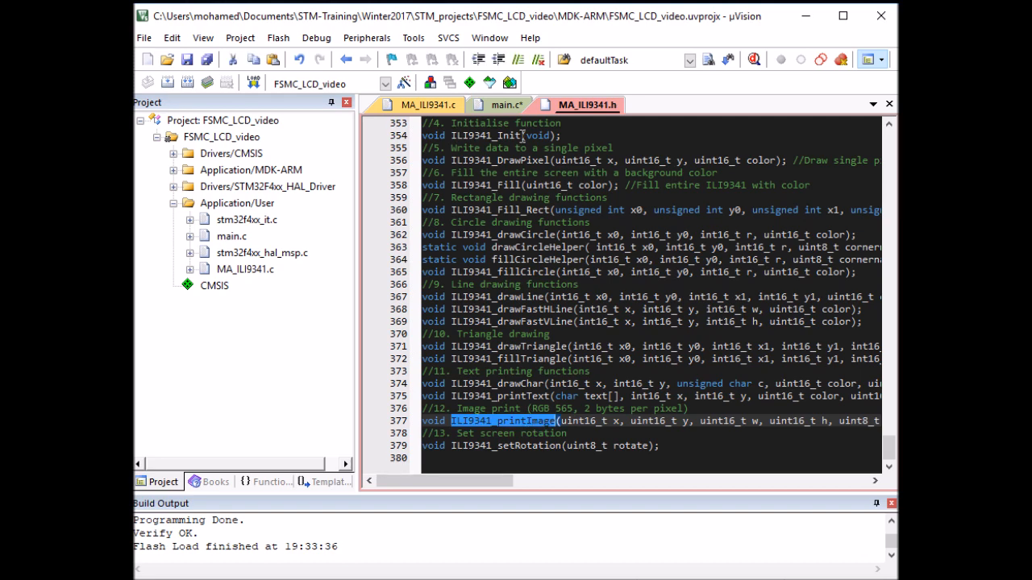
{"action": "left_click", "coordinate": [500, 105]}
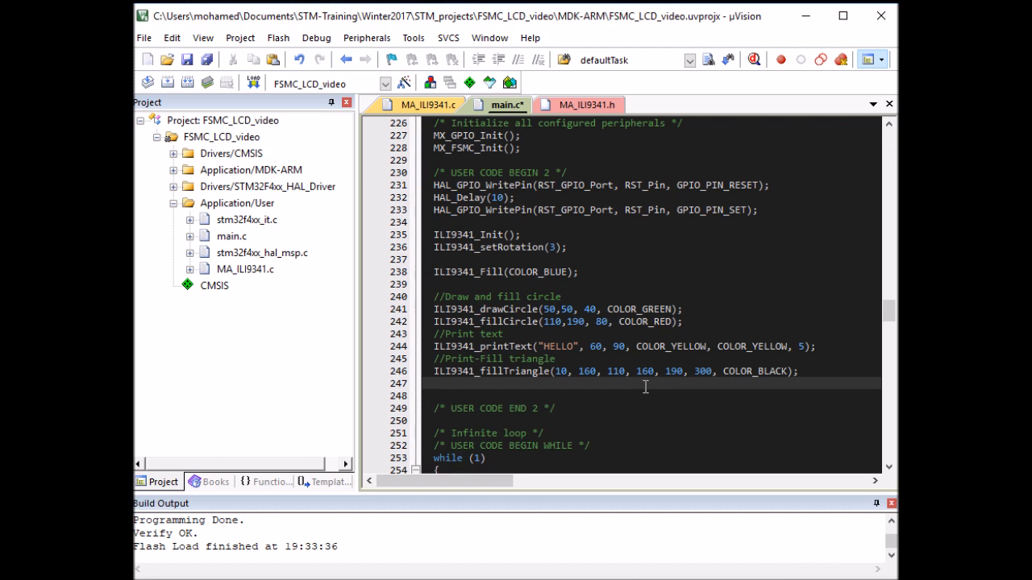
Step: Add HAL_Delay(1000); after fillTriangle and begin ILI9341_printImage(50, 50, ...)
{"action": "type", "text": "HAL"}
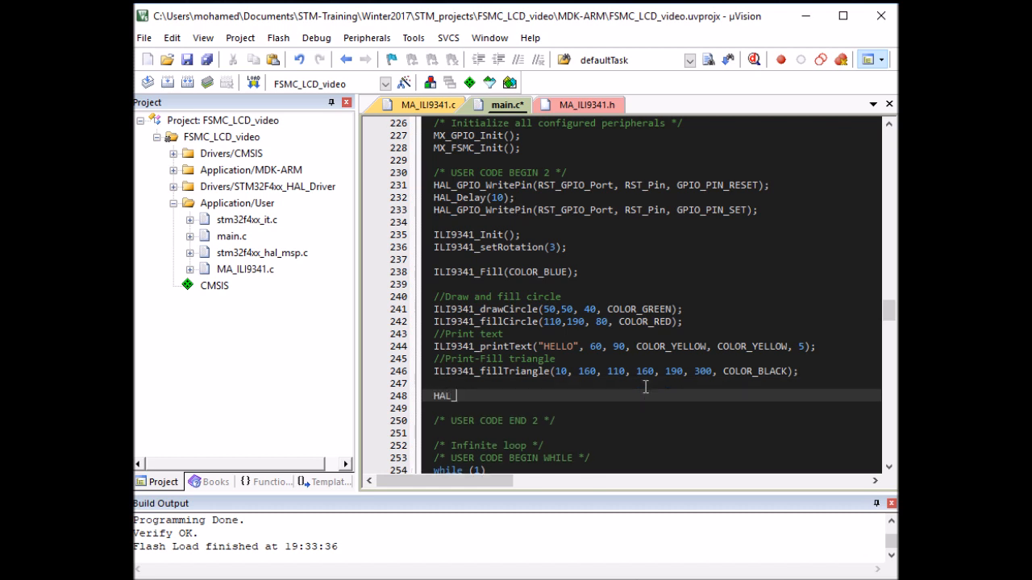
{"action": "type", "text": "_Delay(1000);;"}
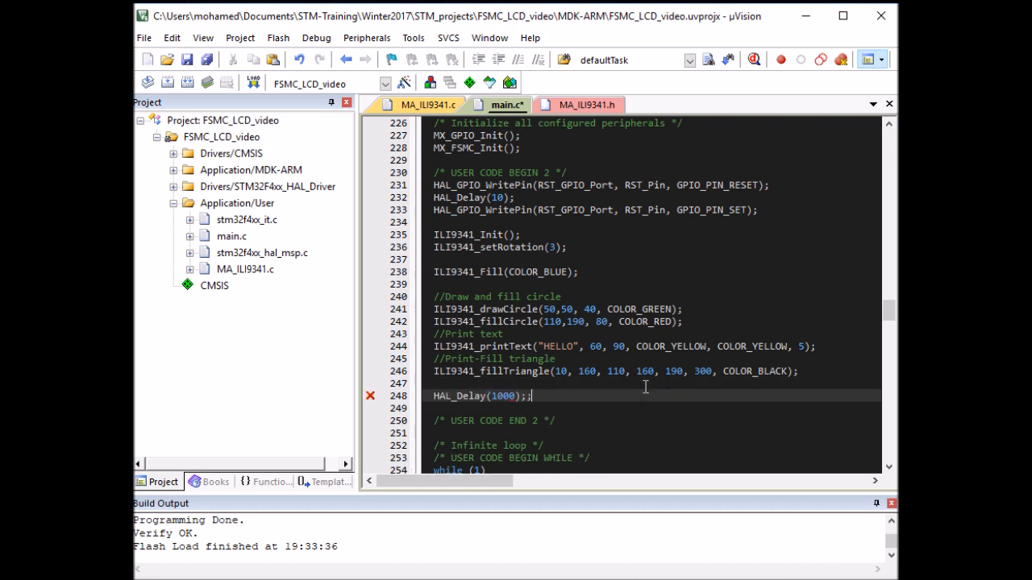
{"action": "type", "text": "ILI9341_printImage"}
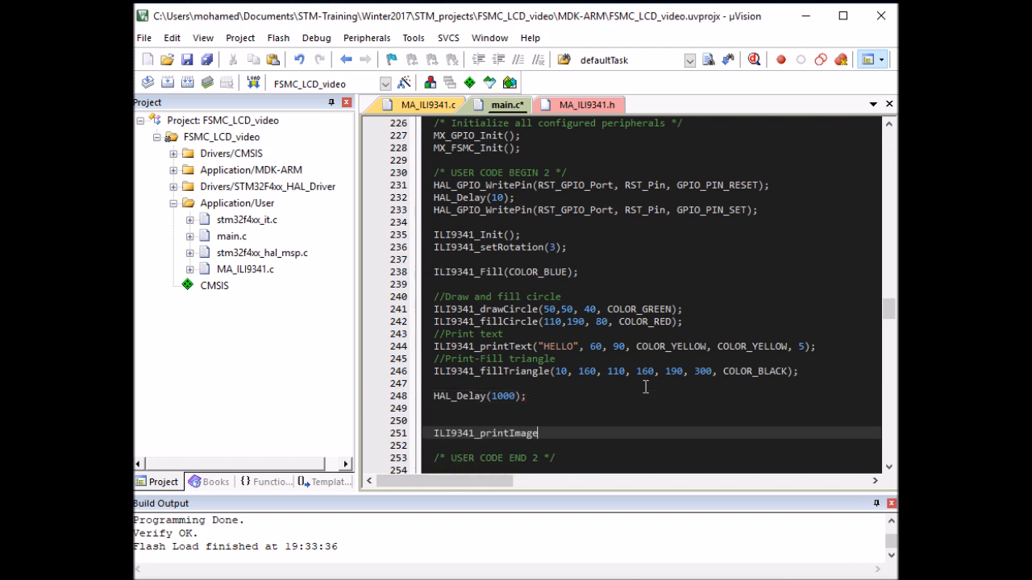
{"action": "type", "text": "()"}
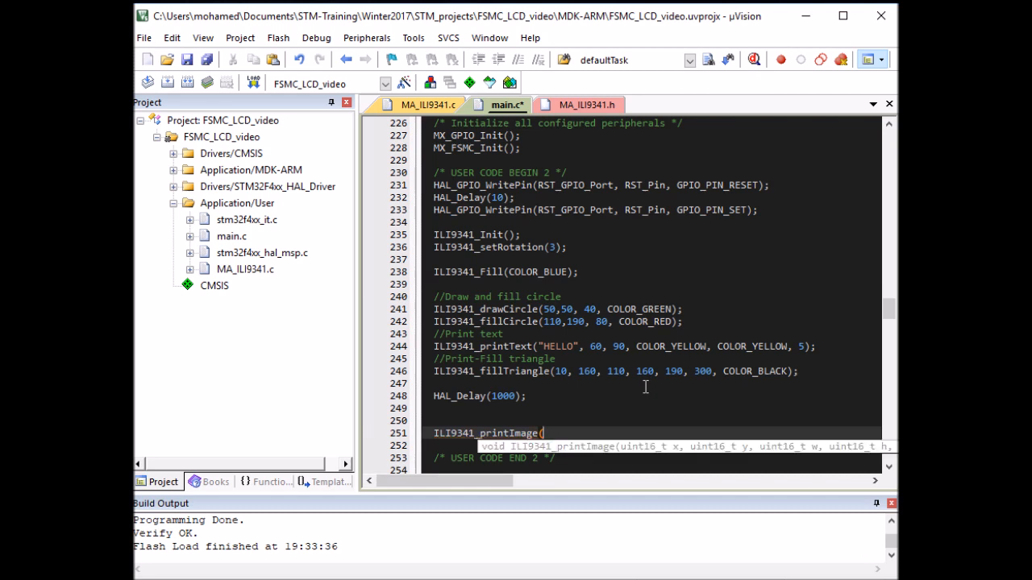
{"action": "type", "text": "50"}
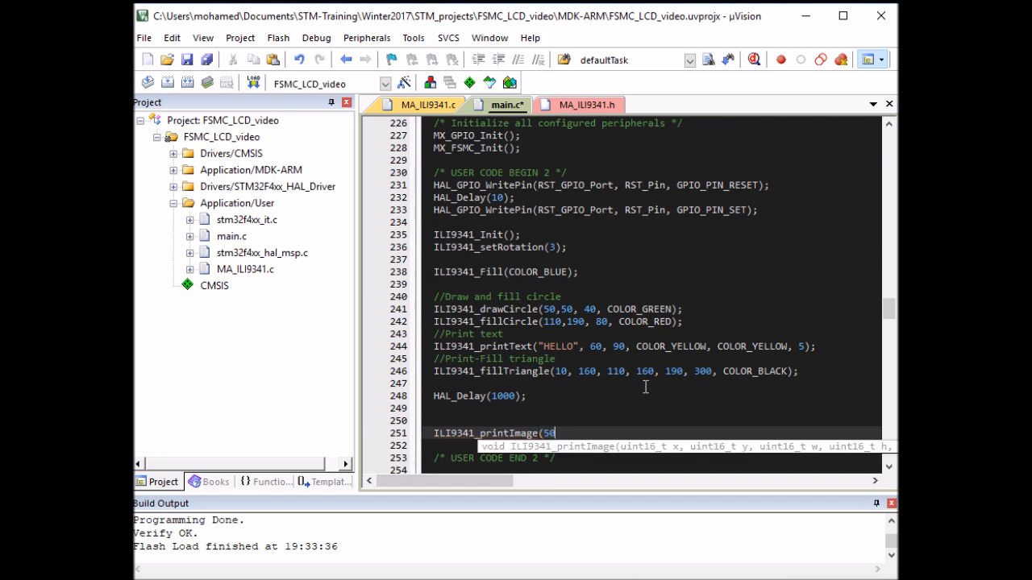
{"action": "type", "text": ", 50,"}
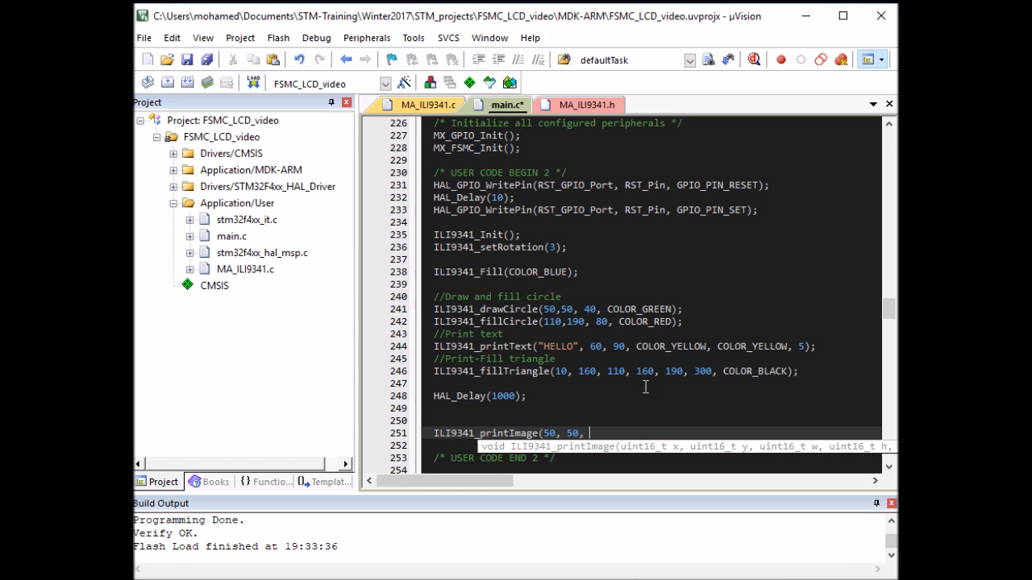
{"action": "type", "text": "ILI9341_printImage"}
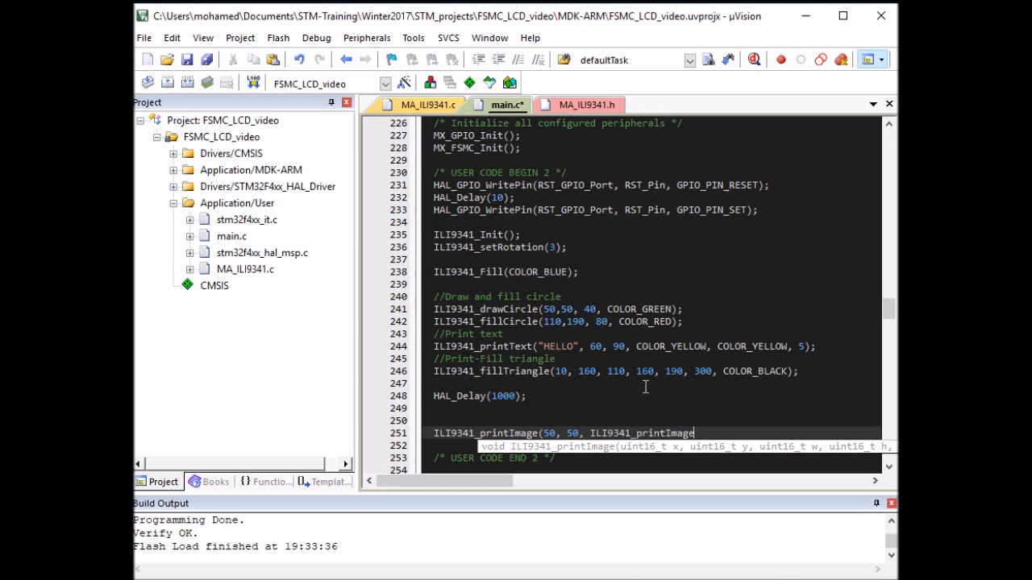
{"action": "type", "text": "my"}
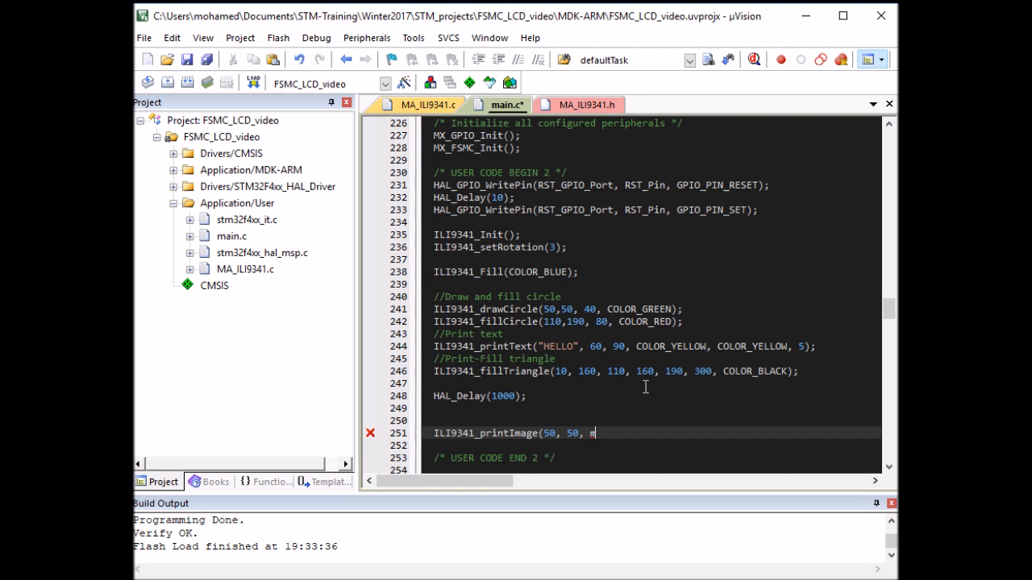
Step: Complete the call with 80, 130, myImage, sizeof(myImage) arguments
{"action": "type", "text": "80,"}
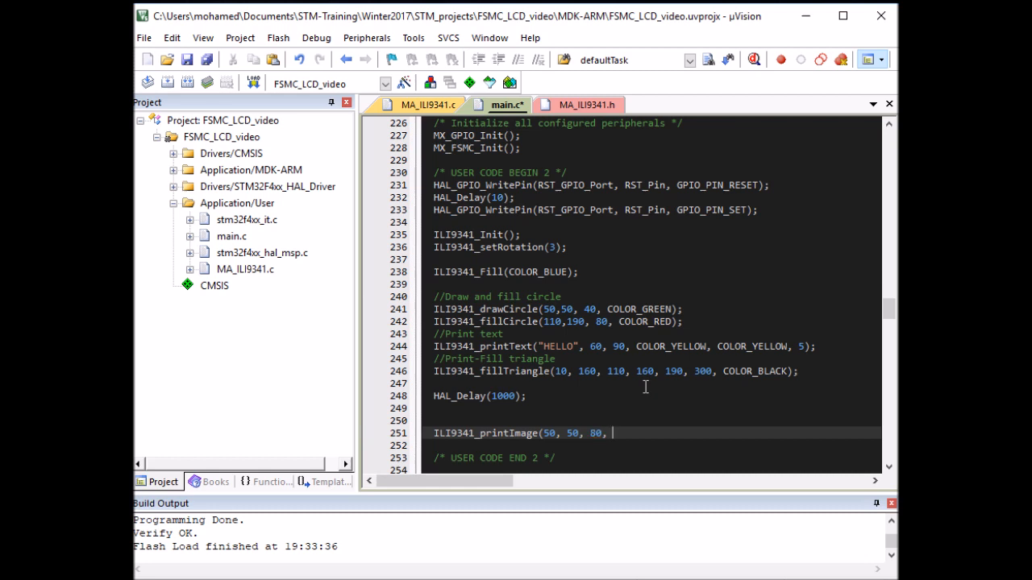
{"action": "type", "text": "130"}
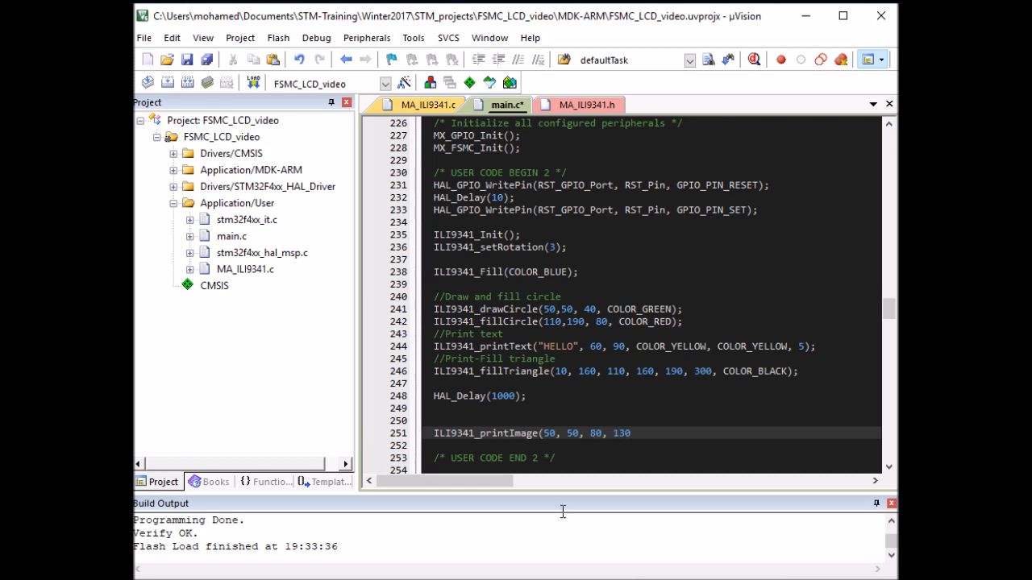
{"action": "mouse_move", "coordinate": [529, 577]}
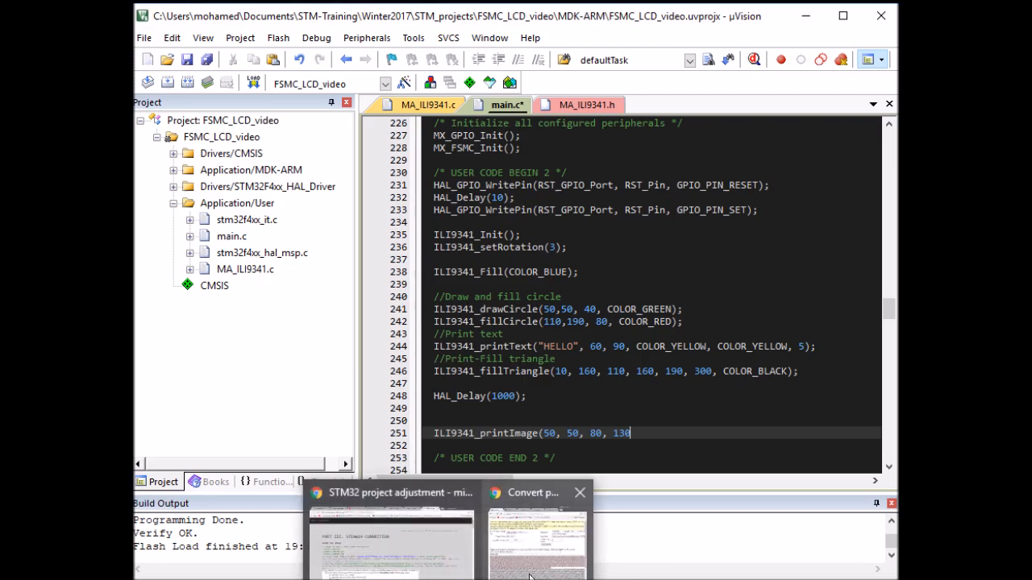
{"action": "left_click", "coordinate": [535, 540]}
{"action": "type", "text": ","}
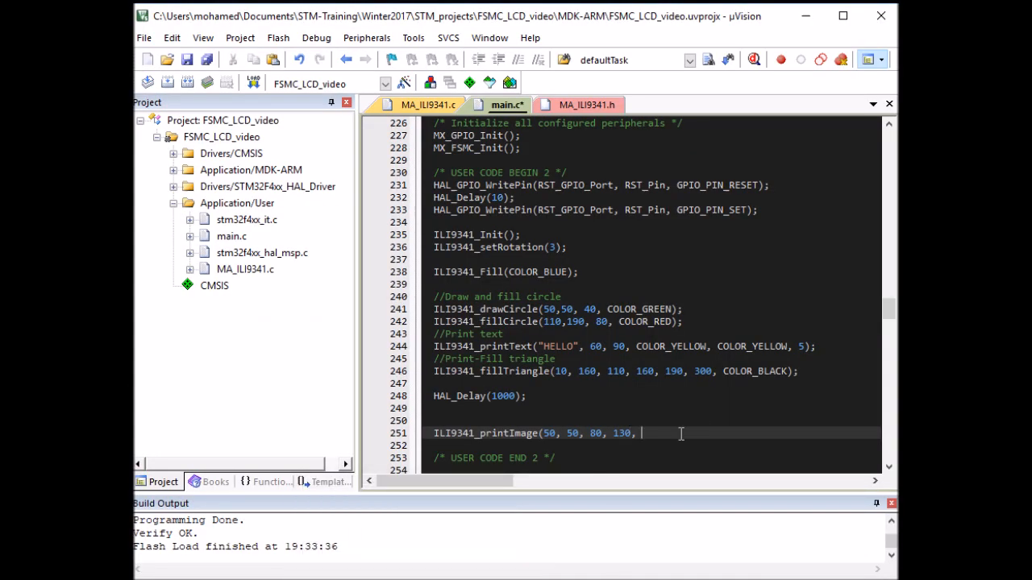
{"action": "type", "text": "myImage,"}
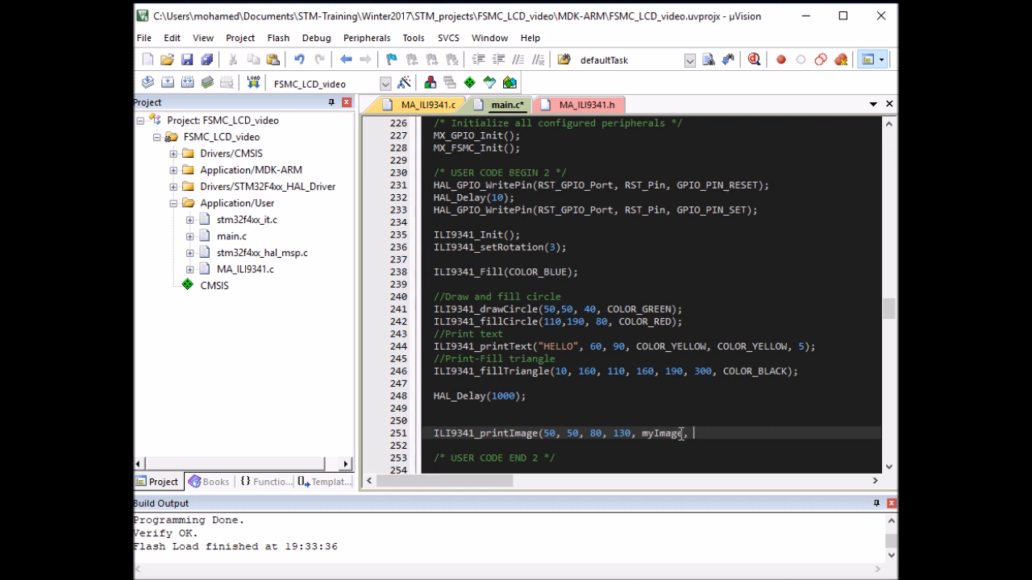
{"action": "type", "text": "sizeof("}
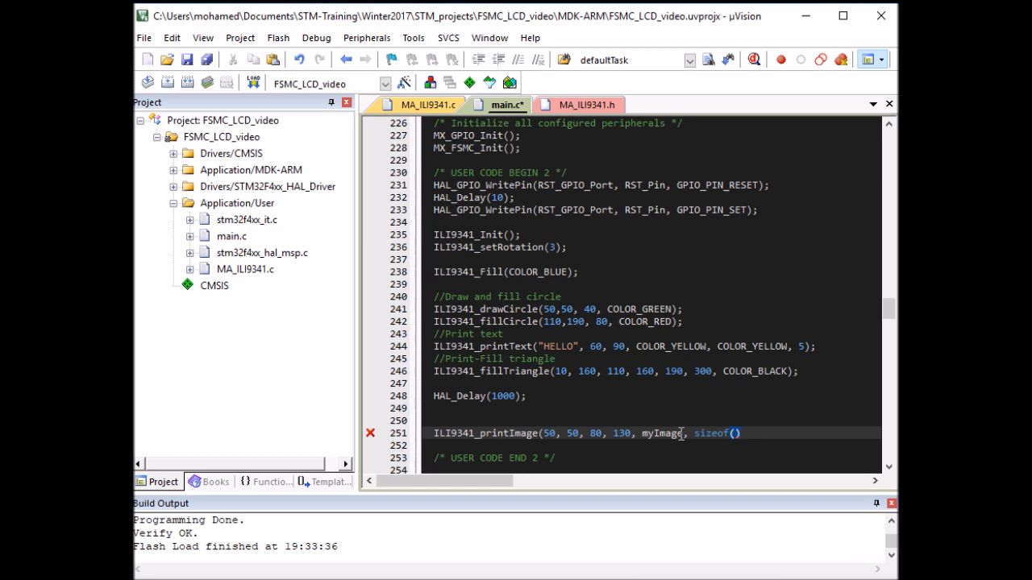
{"action": "type", "text": "myImage"}
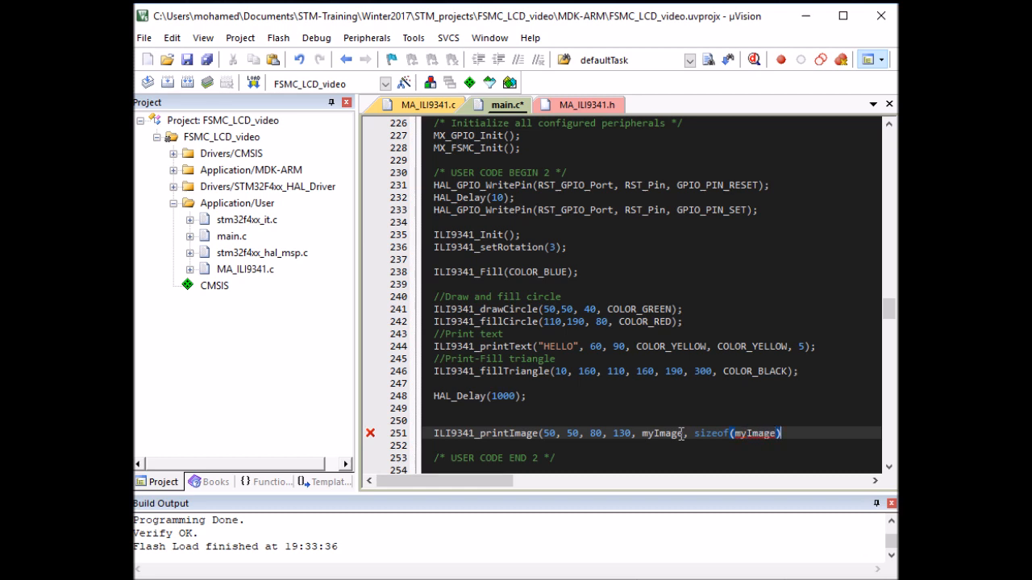
{"action": "type", "text": ");"}
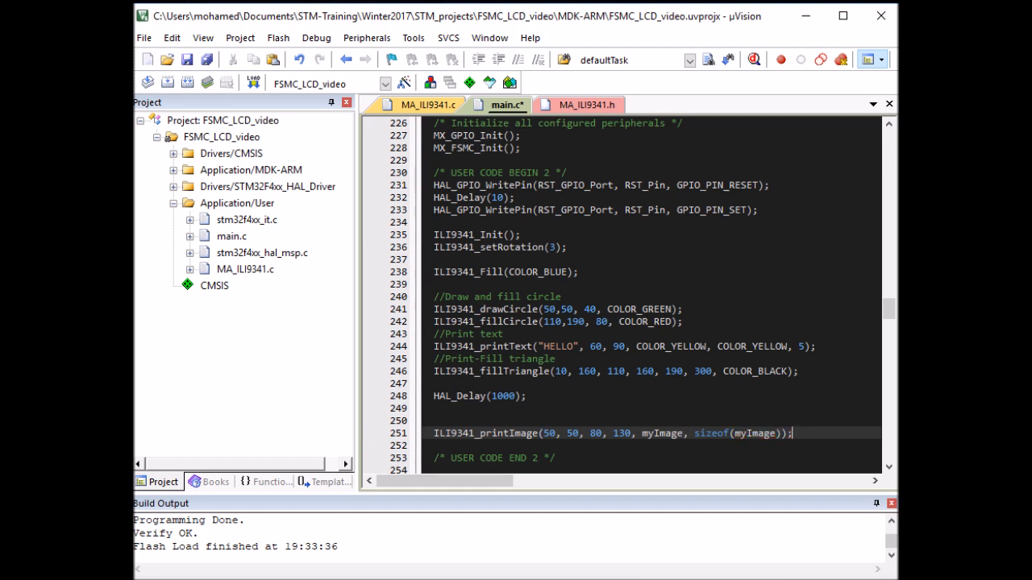